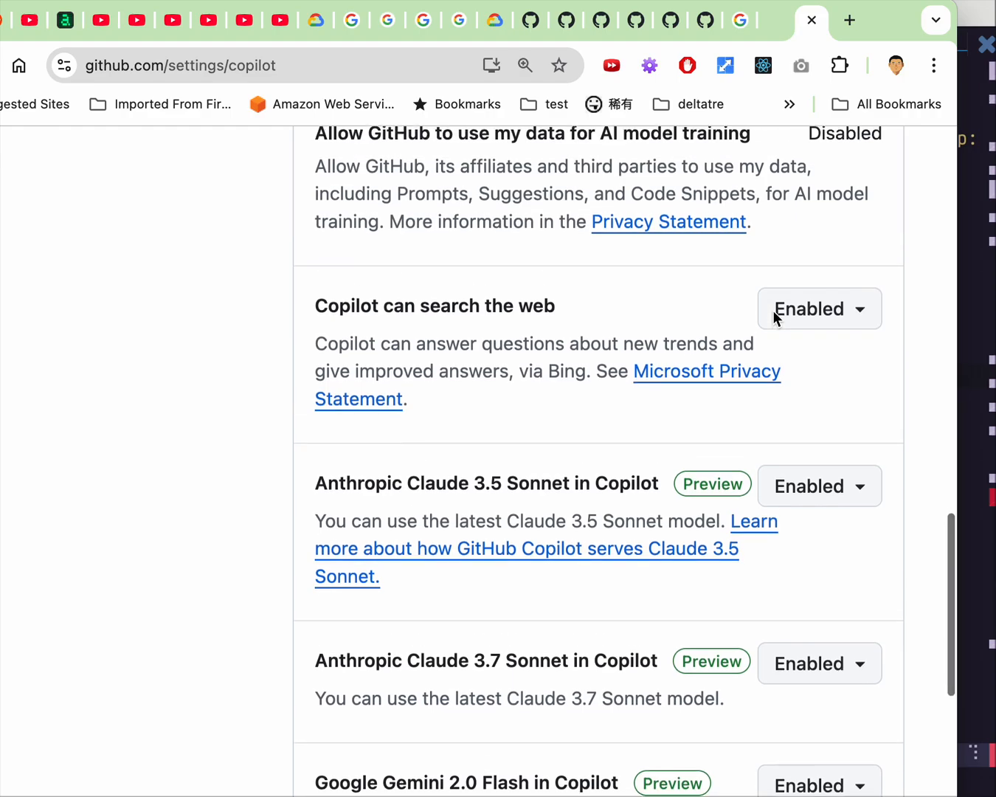
Reveal the Copilot chat model list showing Claude 3.5 Sonnet and Claude 3.7 Sonnet
scroll("down", 3)
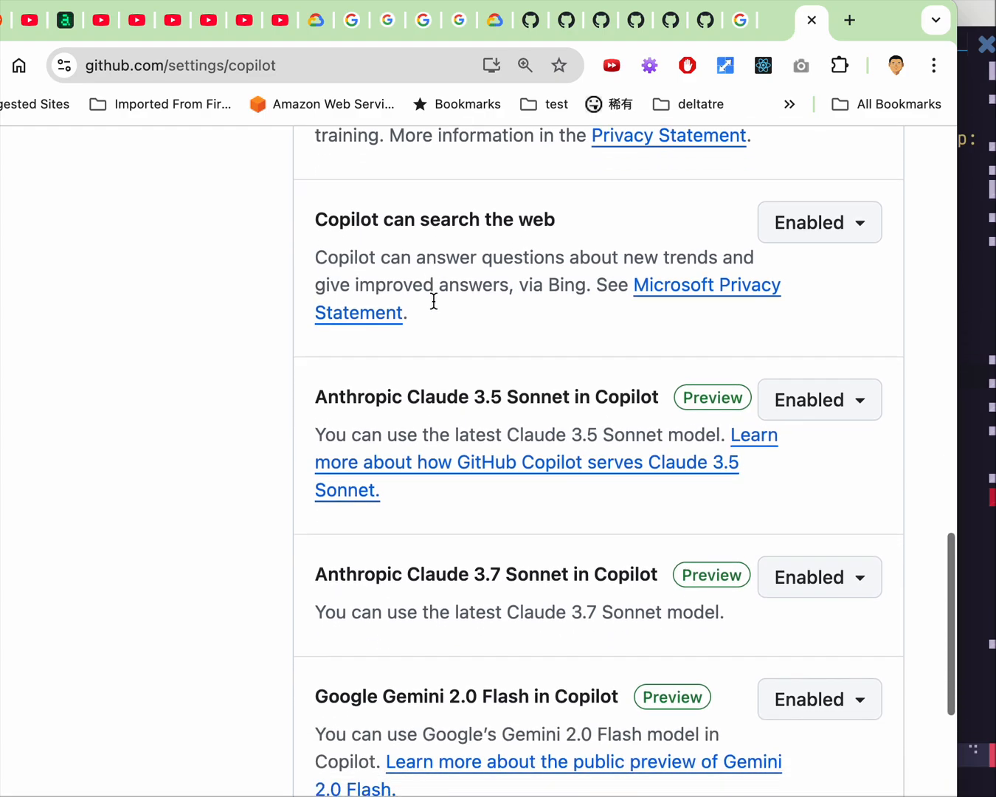
scroll("down", 3)
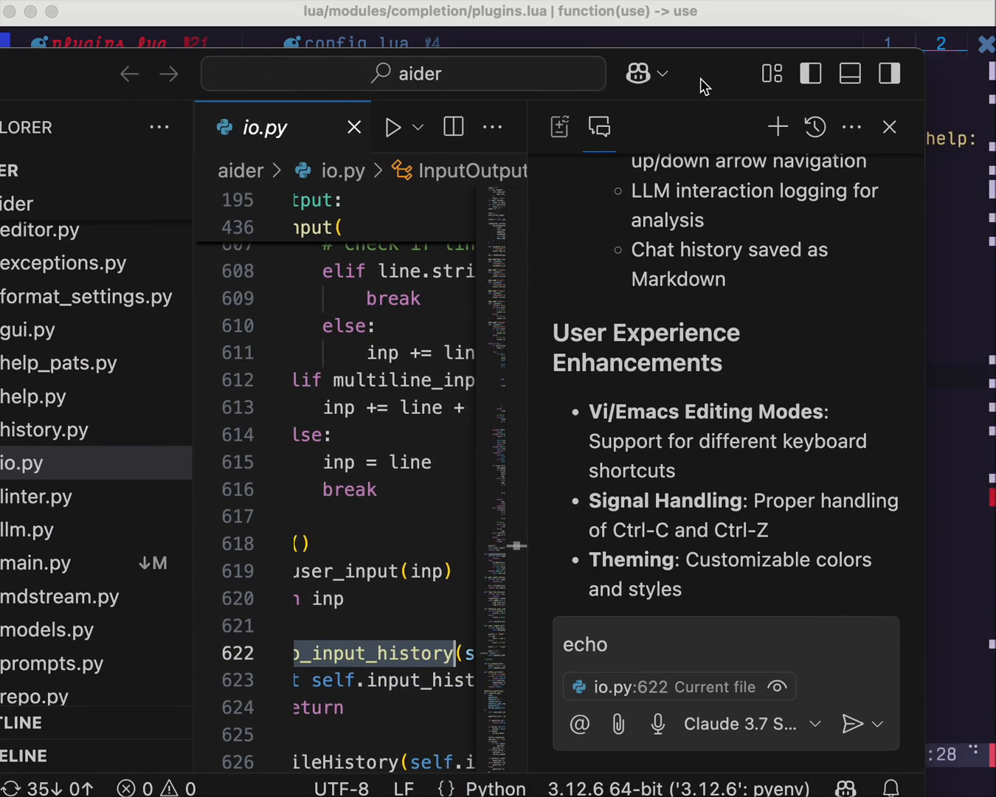
left_click(814, 723)
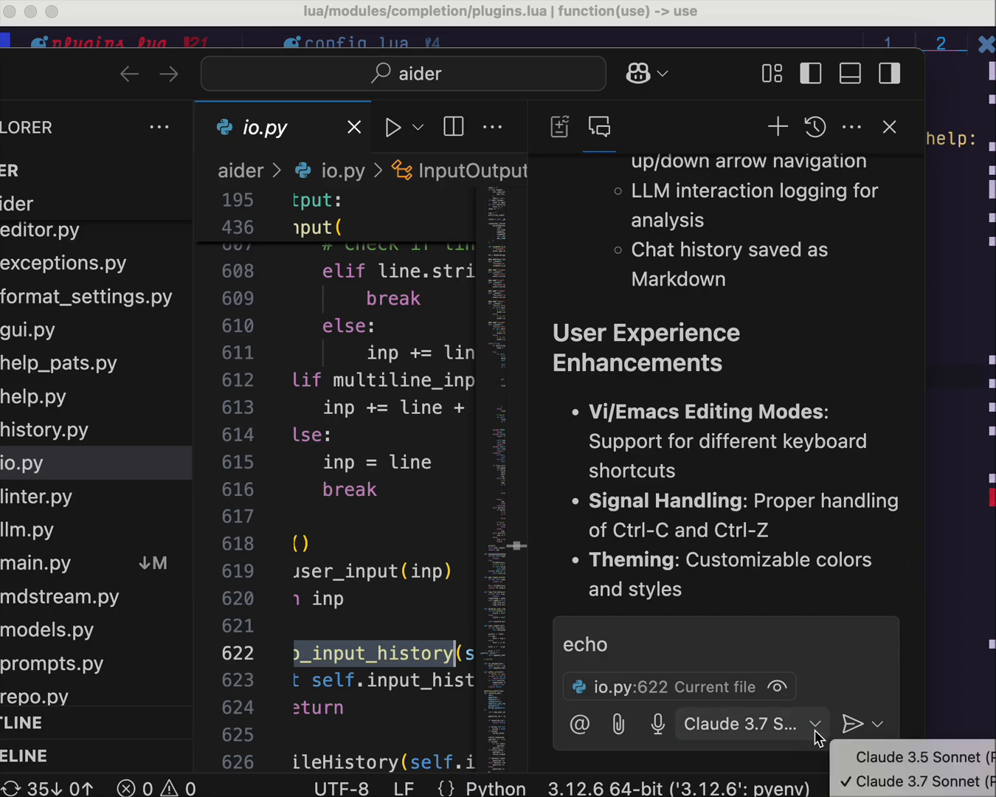
mouse_move(907, 111)
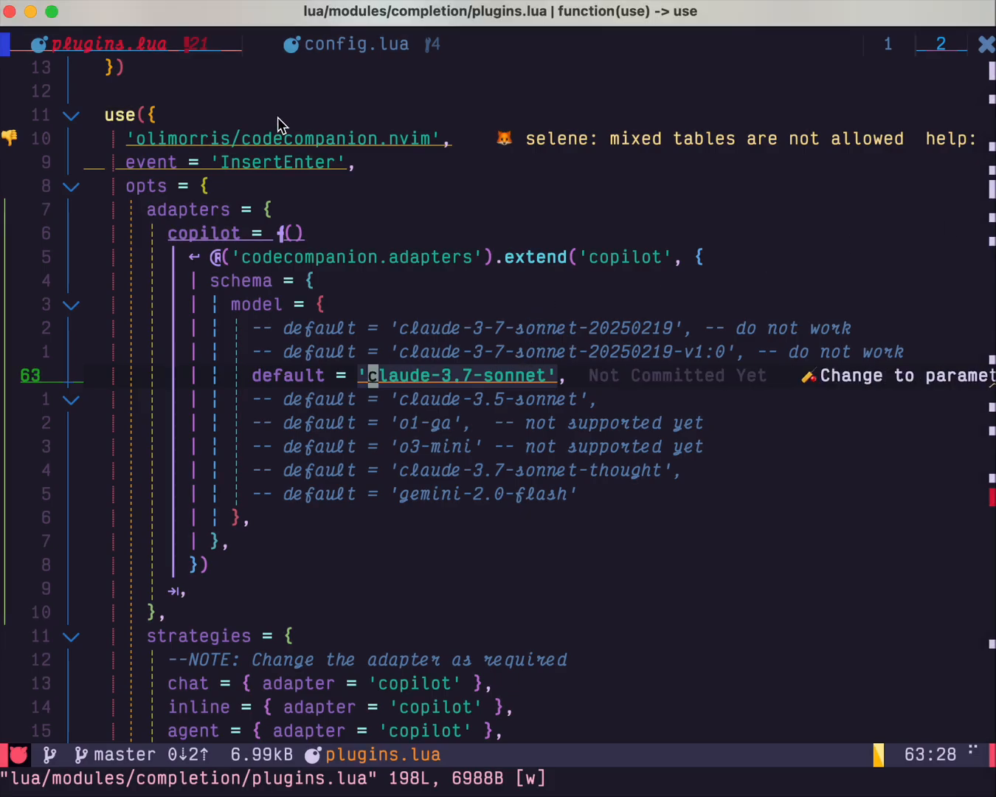
mouse_move(330, 156)
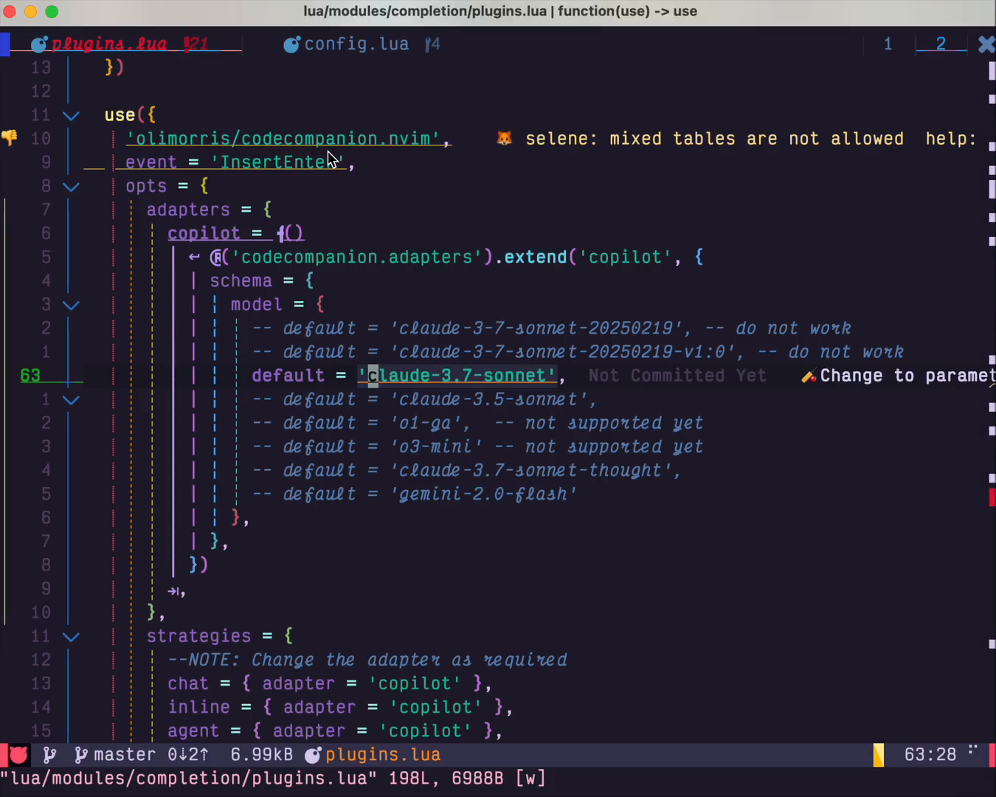
mouse_move(347, 162)
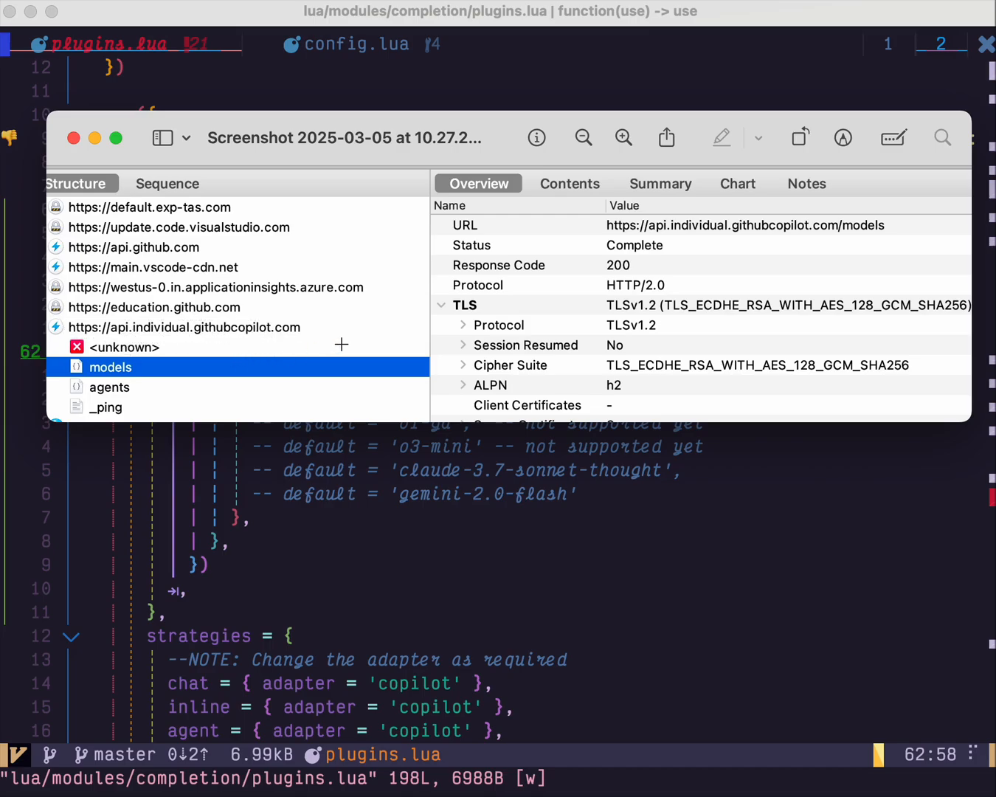
left_click(738, 224)
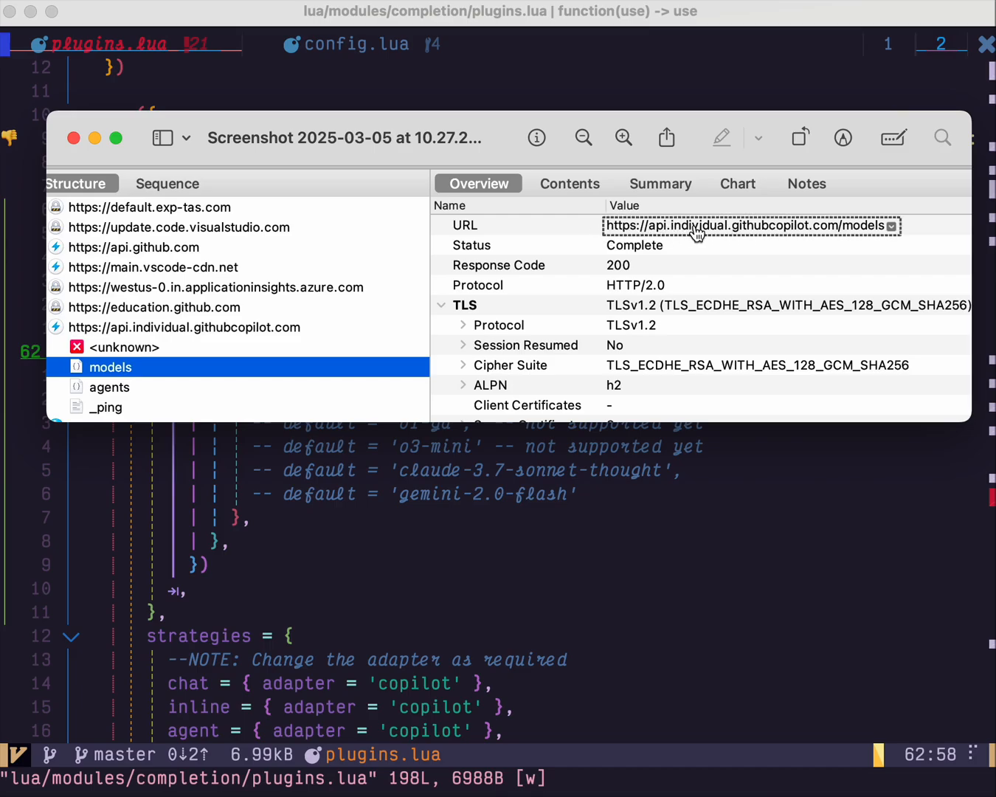
mouse_move(764, 242)
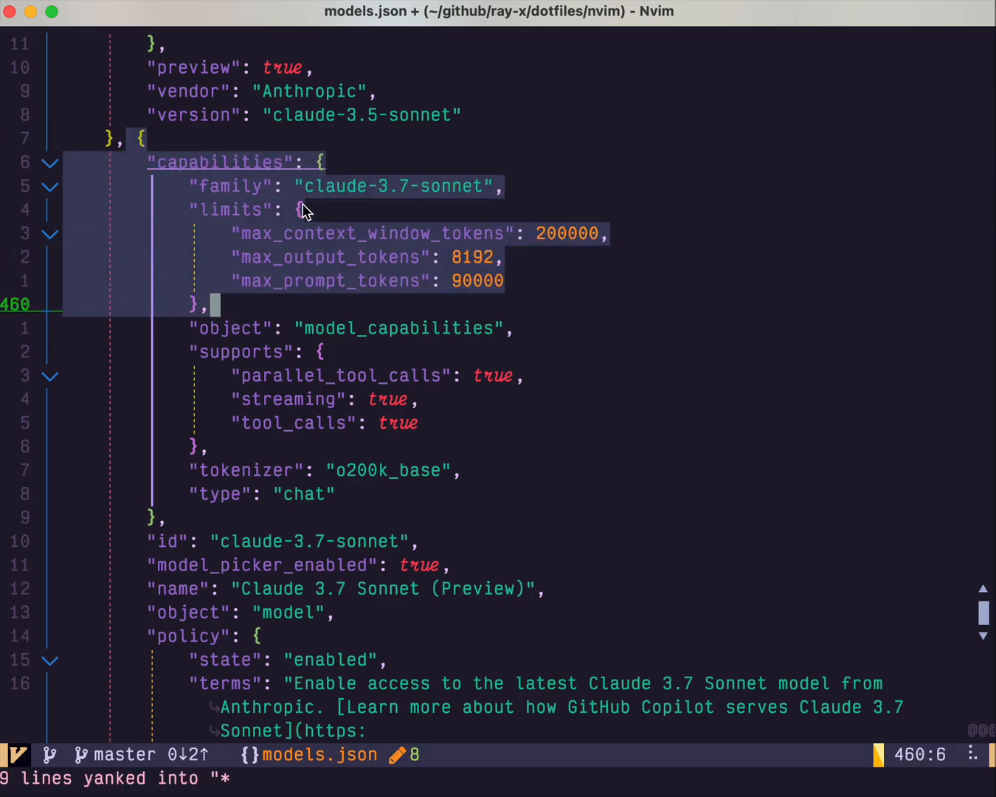
mouse_move(390, 209)
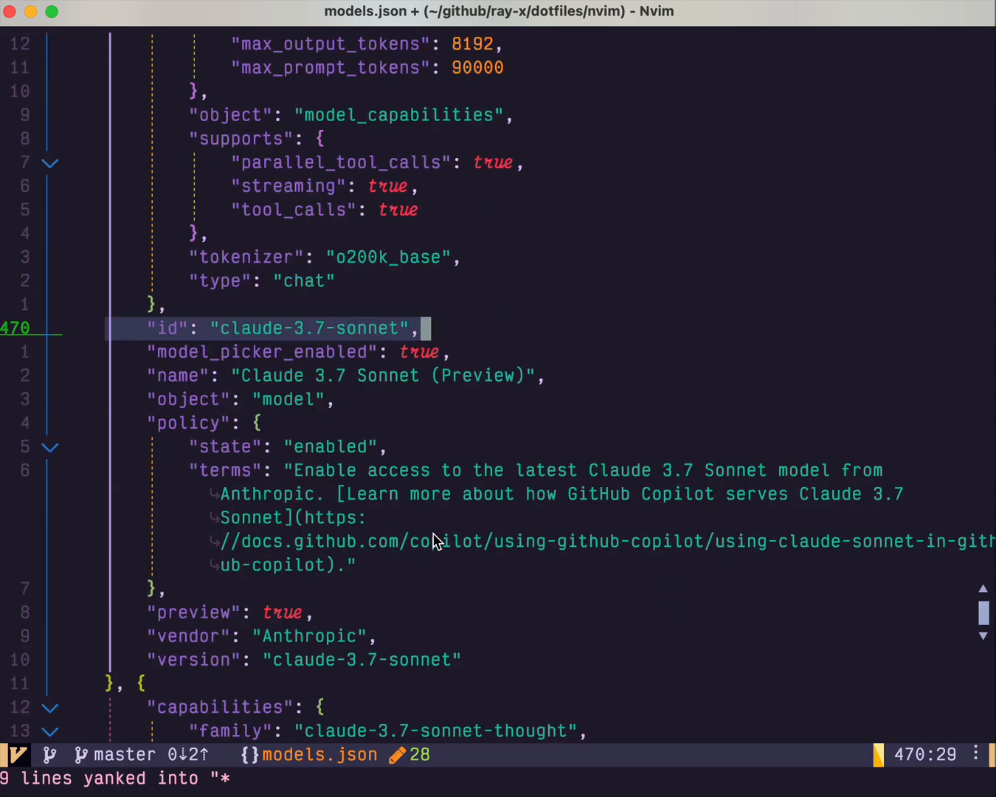
Scroll models.json through the claude-3.7-sonnet capabilities block to its "id" line
scroll("down", 3)
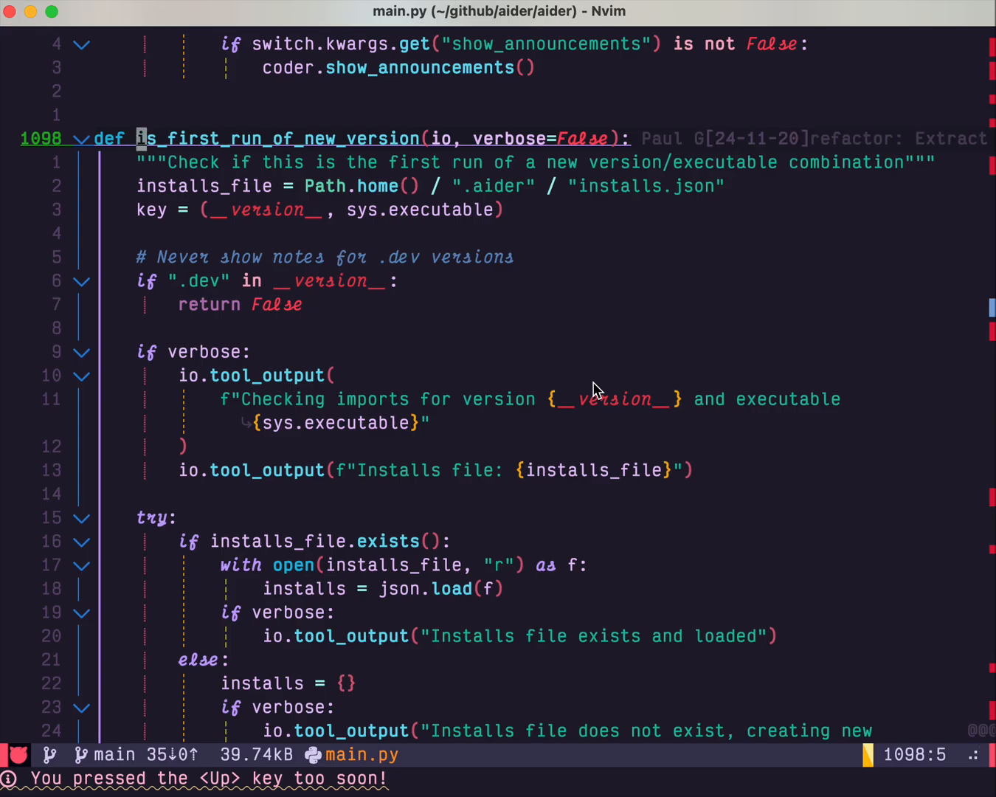
Start the :CodeCompanionChat command to bring up a chat split beside main.py
type("CodeCompanionChat")
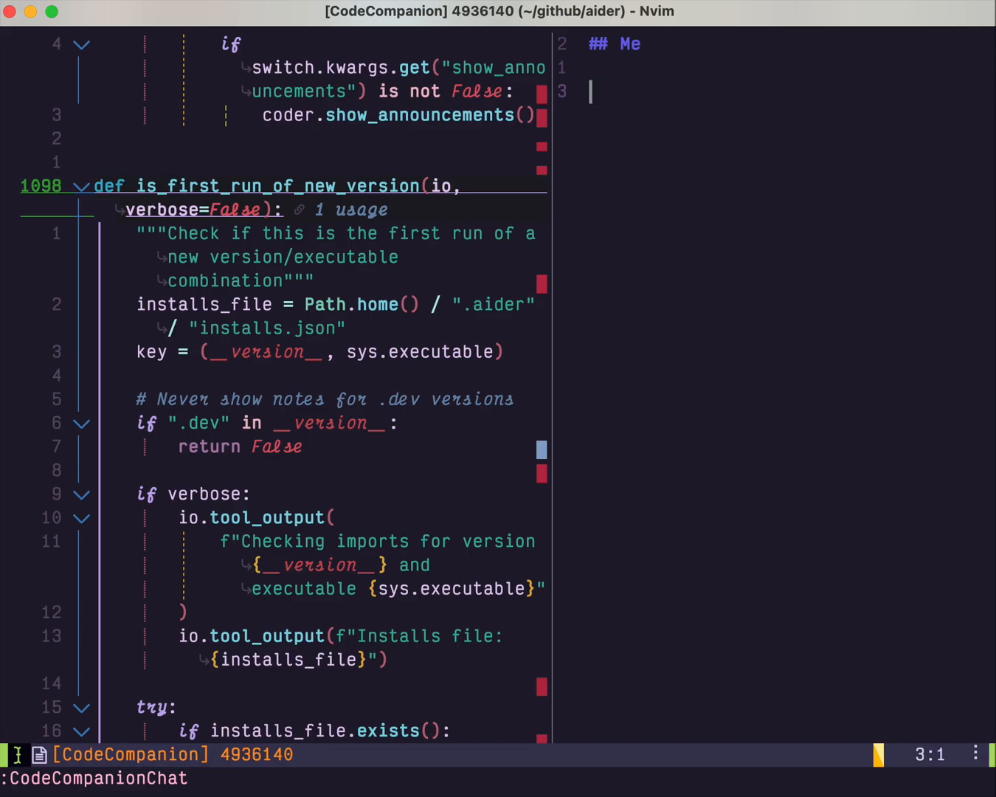
Send '/explain is_first_run_of_new_version' to the CodeCompanion chat and read its answer
type("/explain is_first_run_of_new_version")
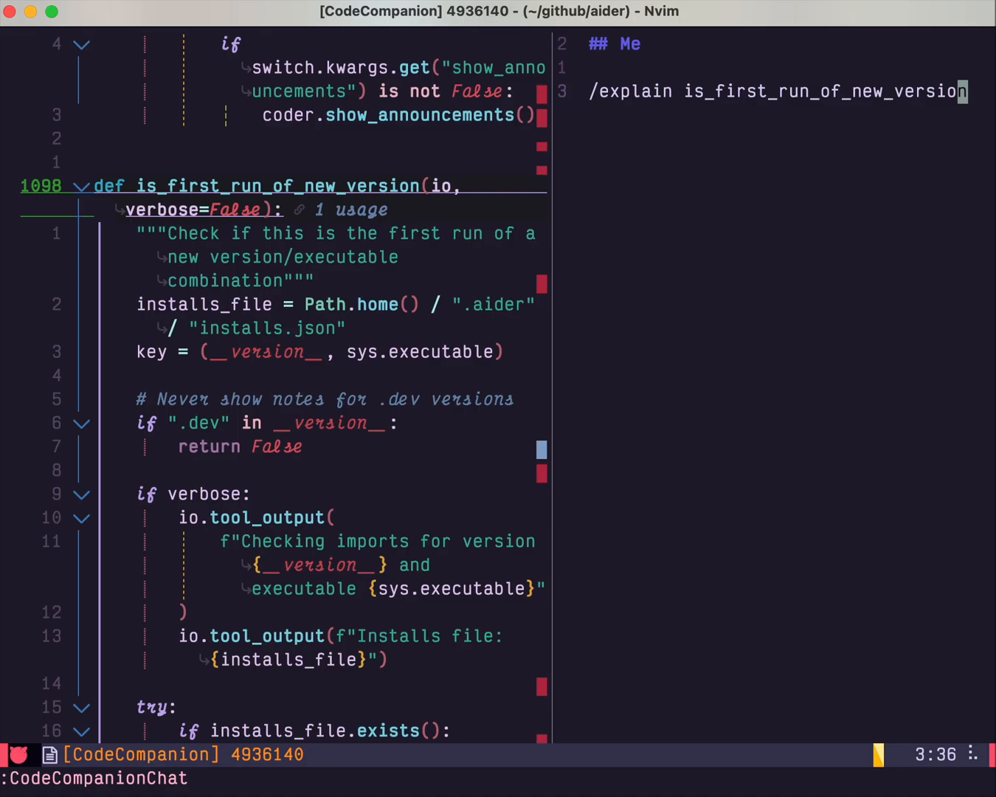
key("Enter")
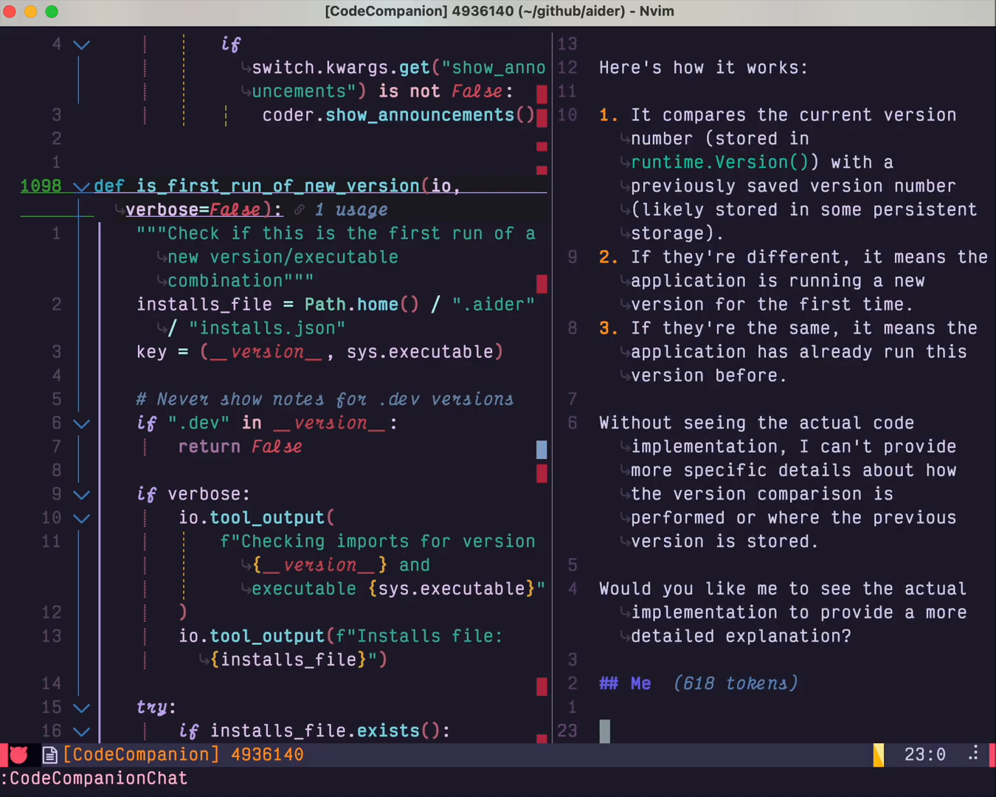
mouse_move(538, 472)
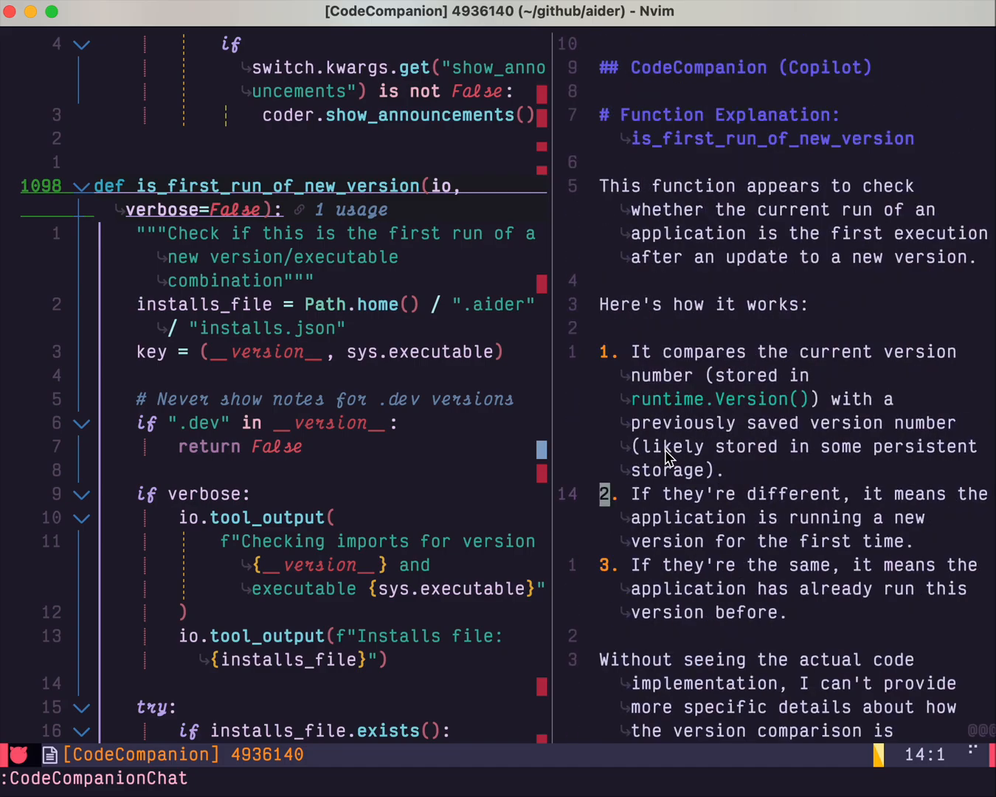
mouse_move(698, 391)
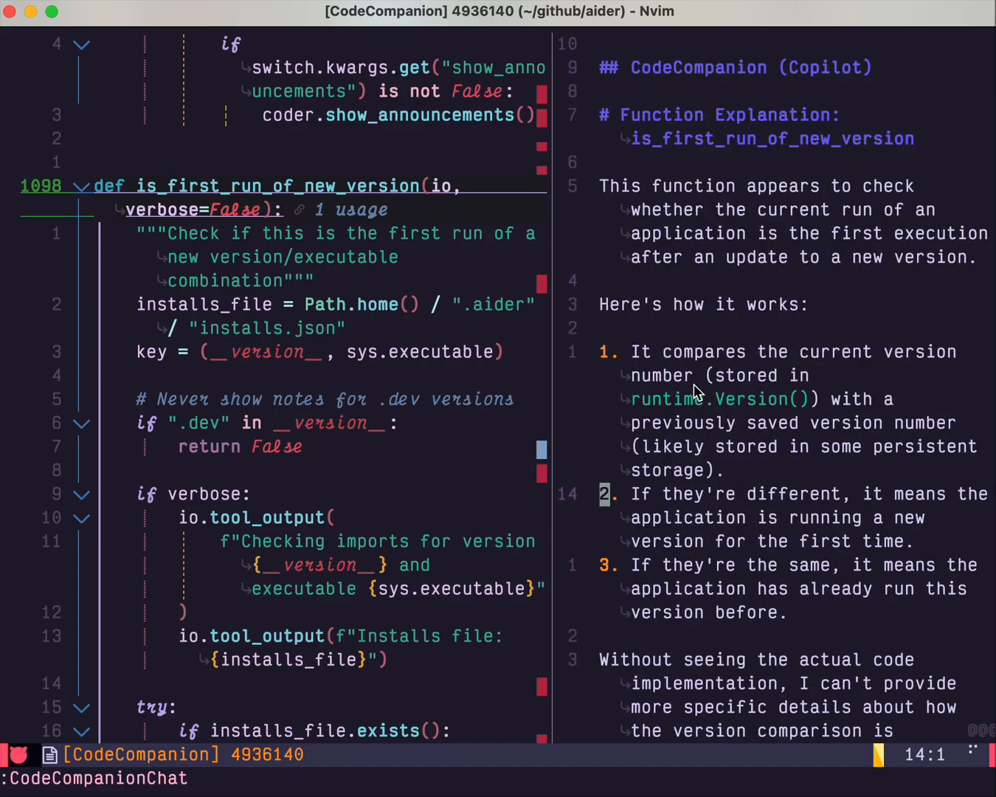